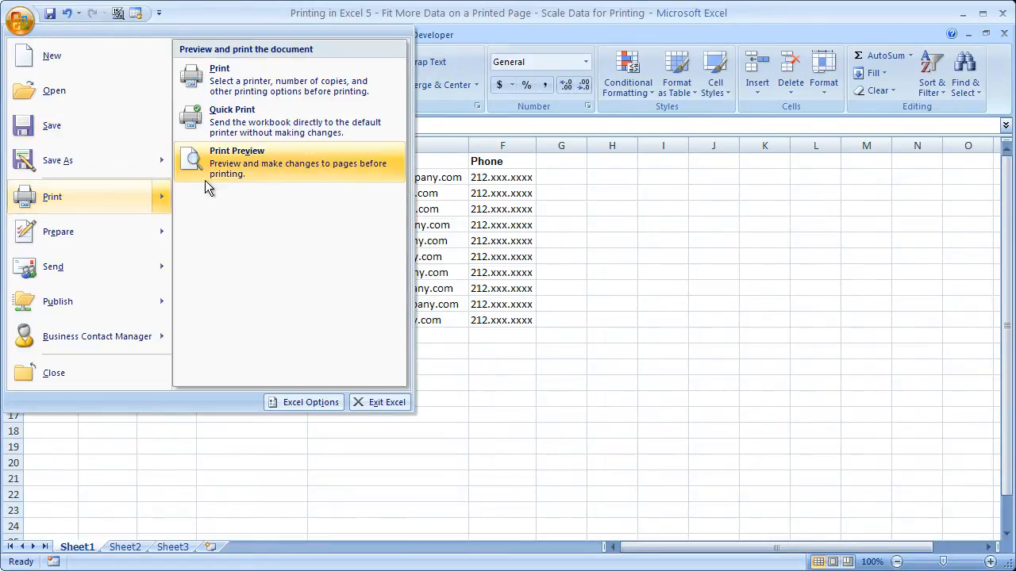
Step: Preview the employee sheet, showing the Phone column alone on page 2
left_click(237, 163)
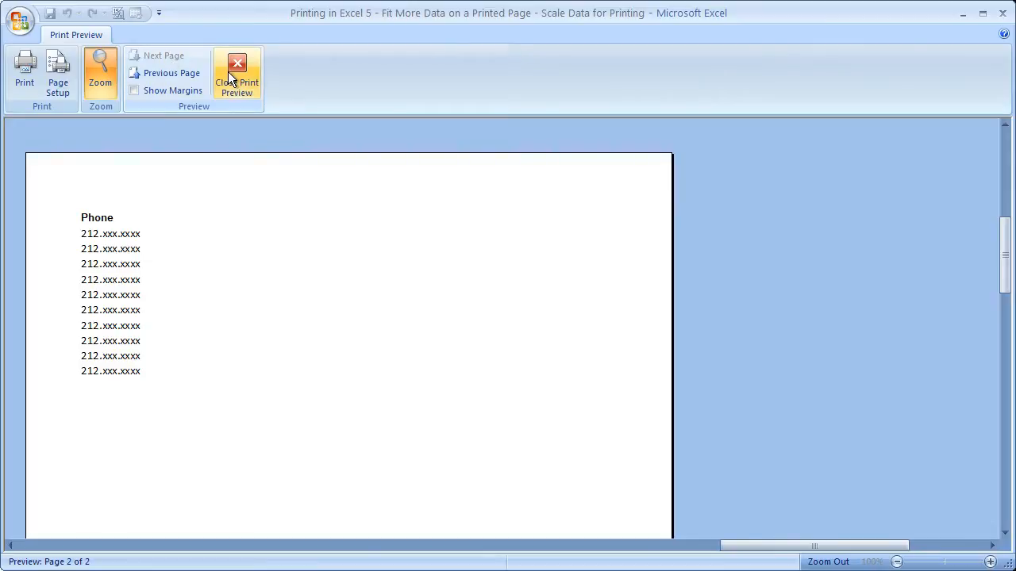
Step: Return to Normal view and switch to the Page Layout ribbon
left_click(237, 75)
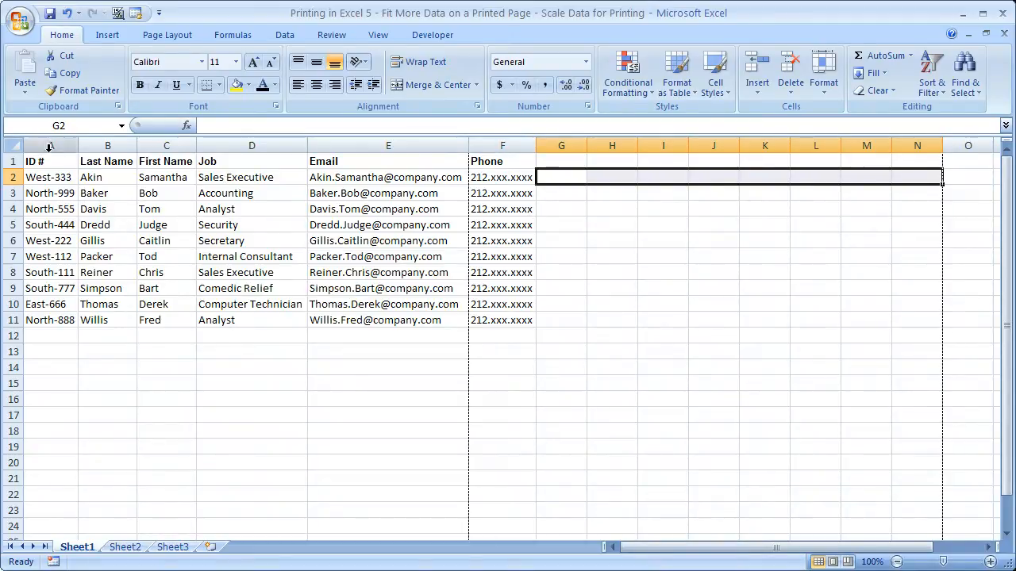
left_click(166, 34)
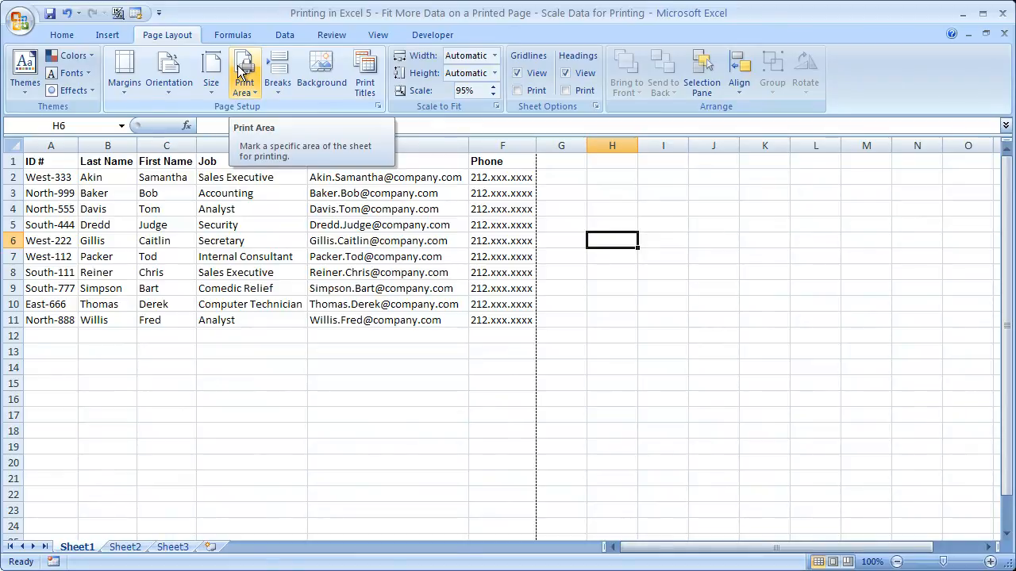
Step: Adjust the Scale to Fit setting so all columns print on one page width
left_click(378, 106)
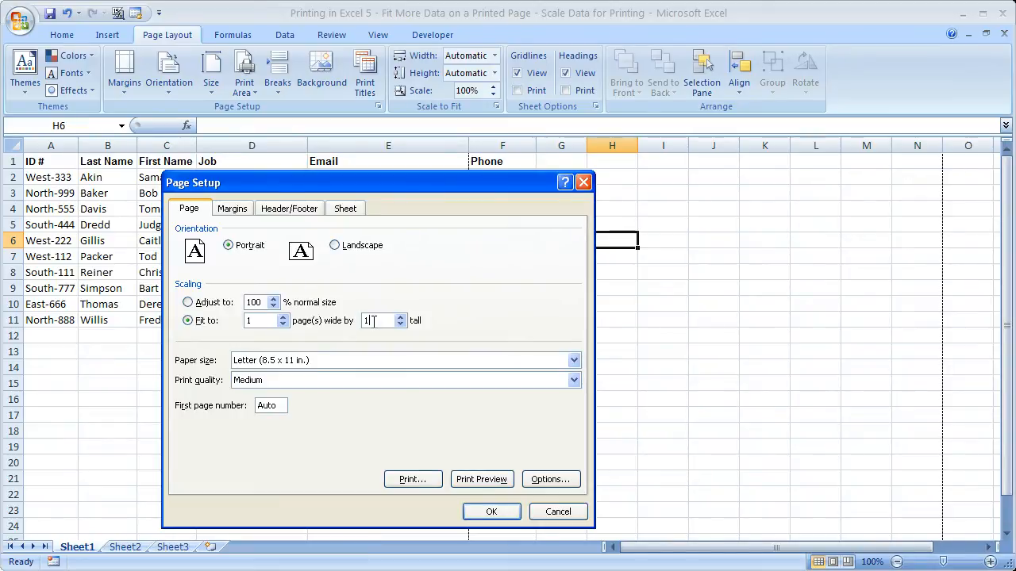